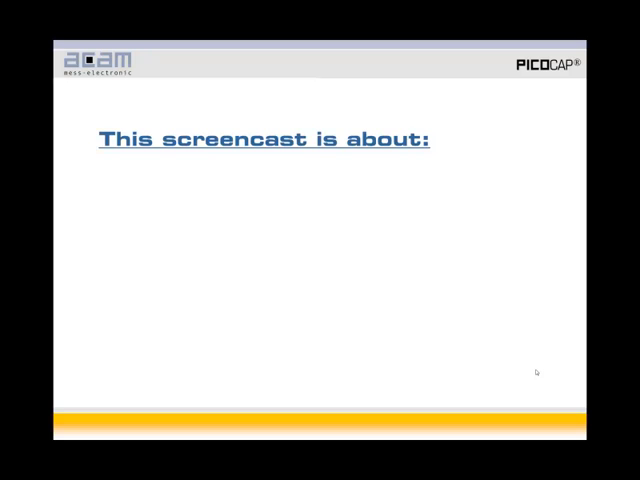
# - Advance past the 'This screencast is about:' introductory slide
pyautogui.press('Right')
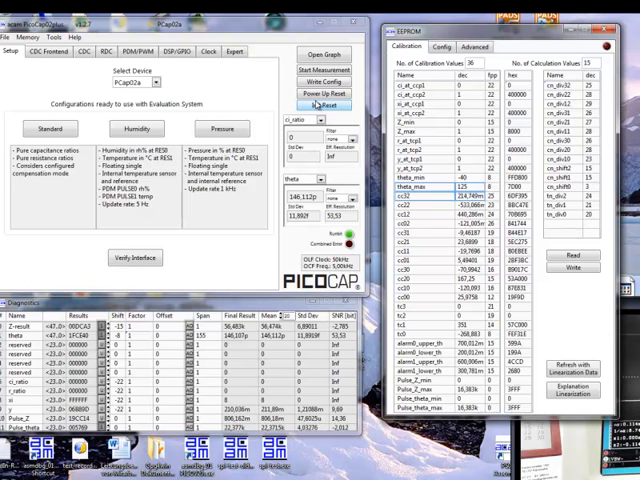
# - Start continuous measurement so the Results table fills with live sensor readings
pyautogui.click(326, 68)
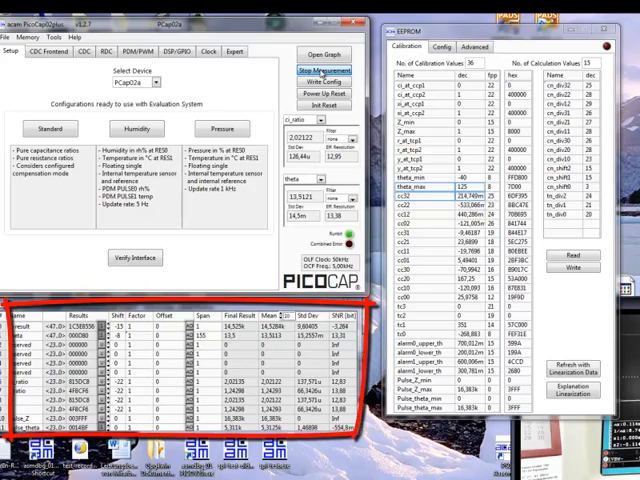
pyautogui.click(322, 70)
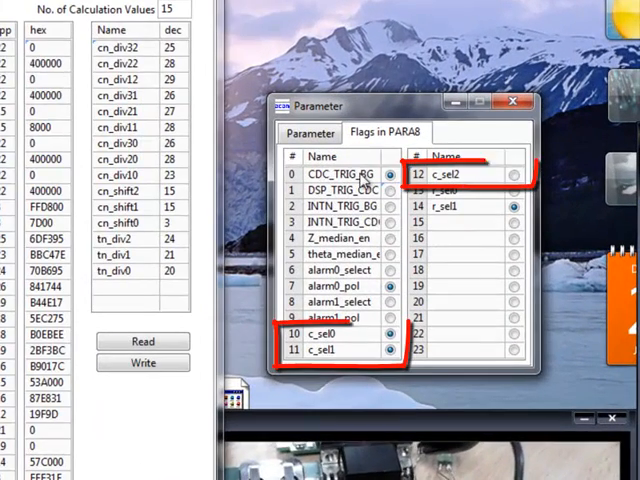
# - Set a c_sel flag in the PARA8 flags of the Parameter window
pyautogui.click(378, 350)
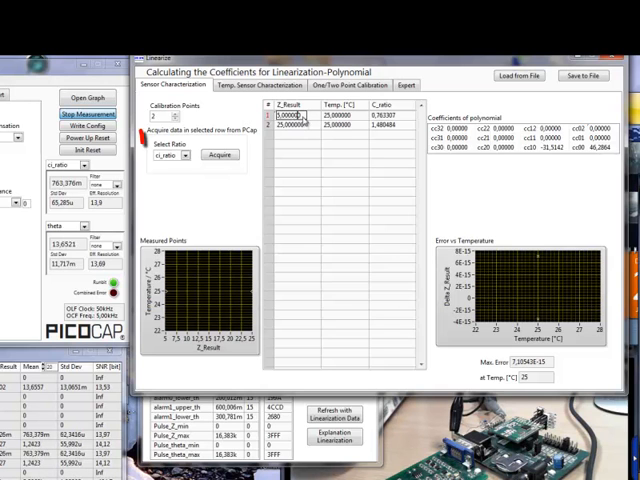
# - Select c_ratio and acquire a calibration point for the linearization polynomial
pyautogui.click(220, 156)
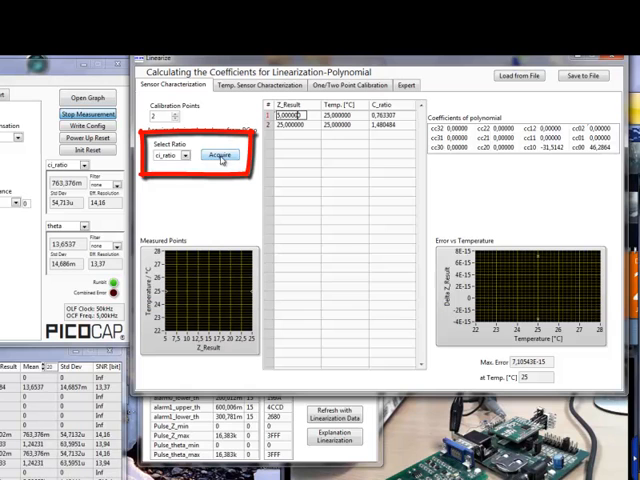
pyautogui.click(228, 156)
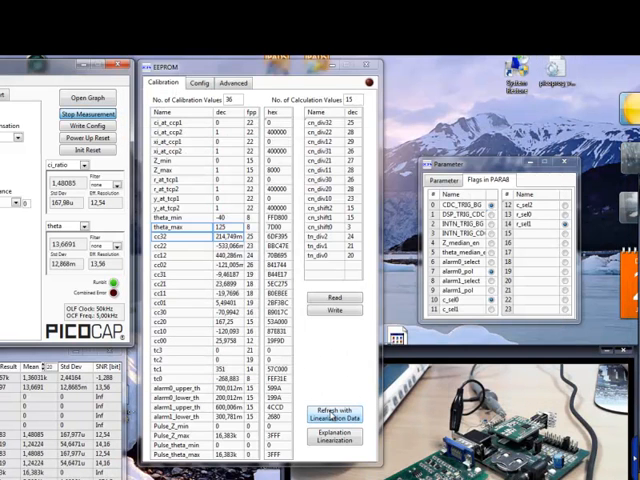
# - Load the linearization results into the EEPROM calibration values and show pulse interface 0 output modes
pyautogui.click(332, 412)
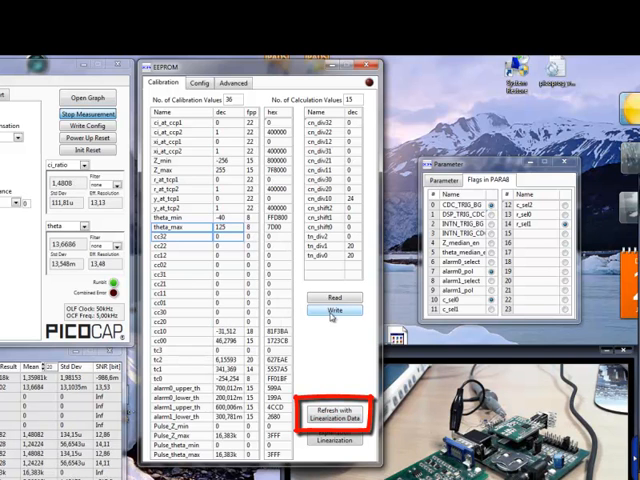
pyautogui.click(334, 312)
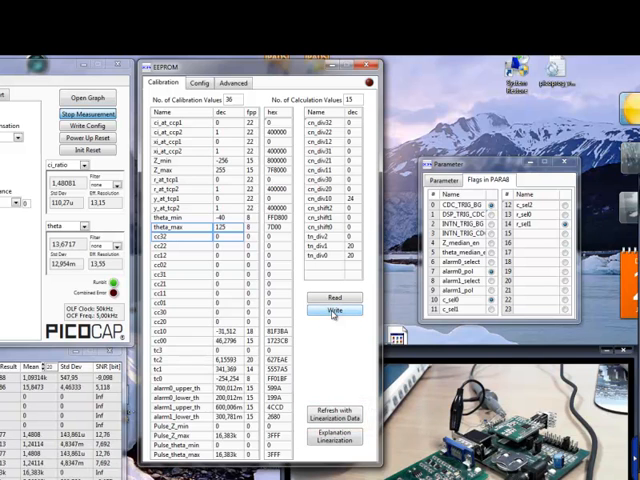
pyautogui.click(336, 310)
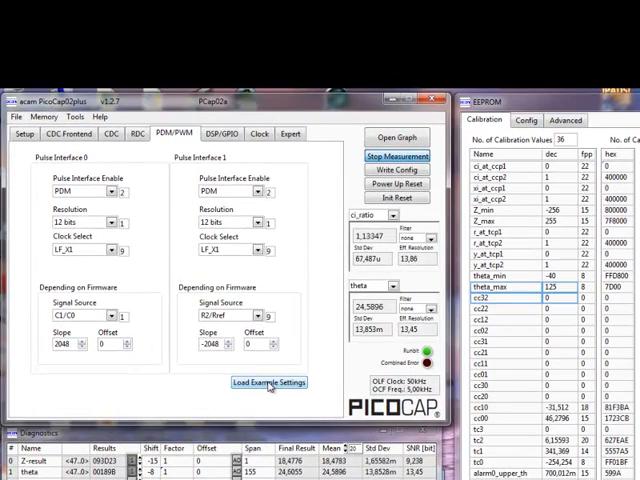
pyautogui.click(112, 192)
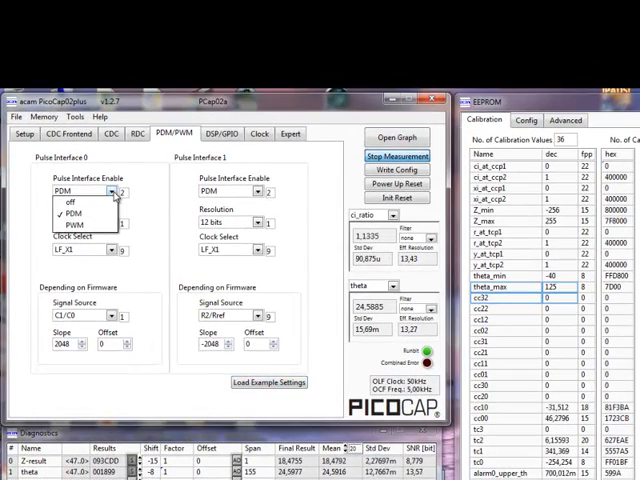
# - Set pulse interface 0 output mode to PWM
pyautogui.click(220, 134)
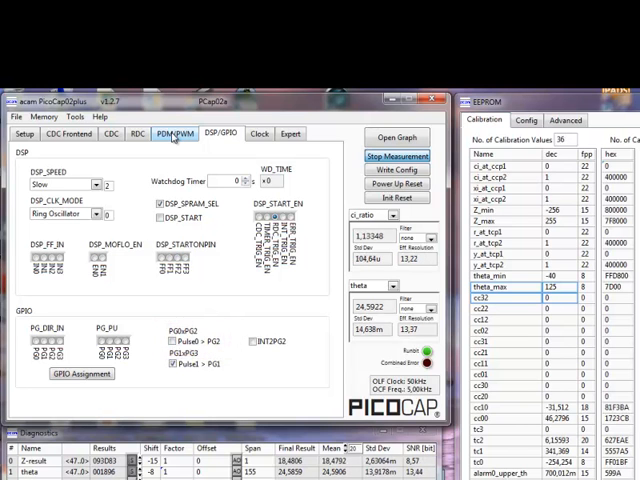
# - Return to the PDM/PWM pulse interface settings
pyautogui.click(172, 134)
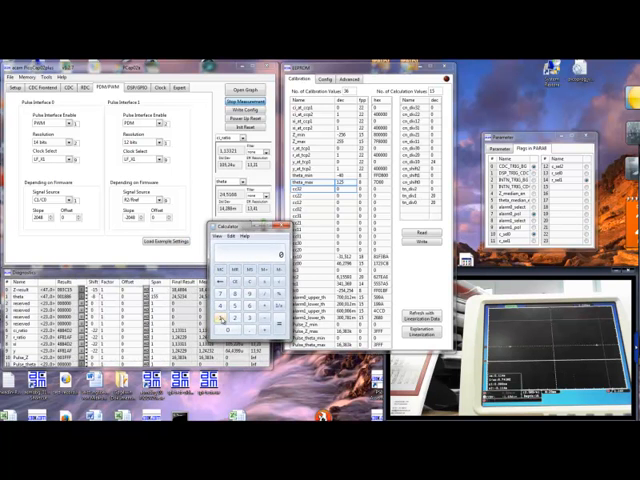
# - Set pulse interface 0 to 14-bit PWM on the HF clock and enable a high-frequency clock option
pyautogui.click(248, 304)
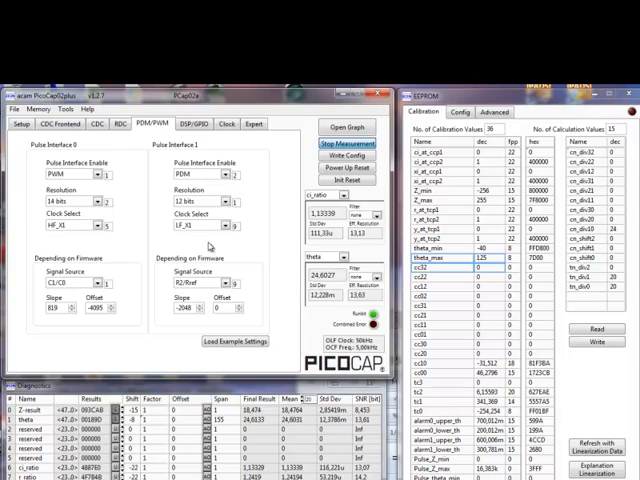
pyautogui.click(226, 122)
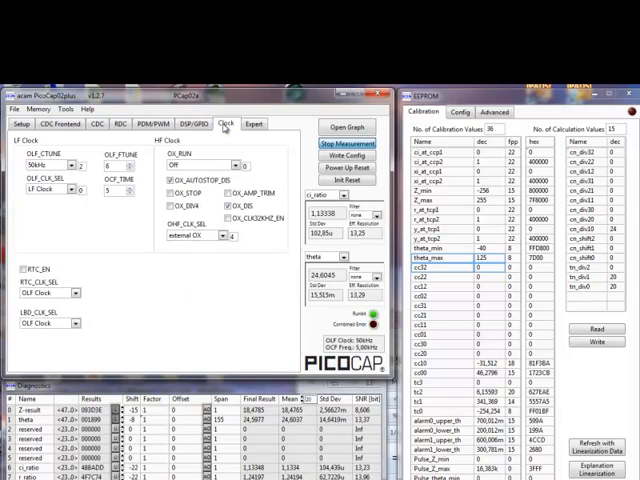
pyautogui.click(230, 164)
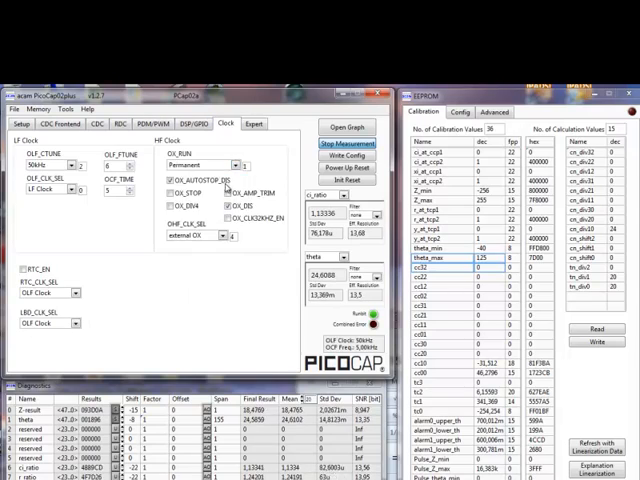